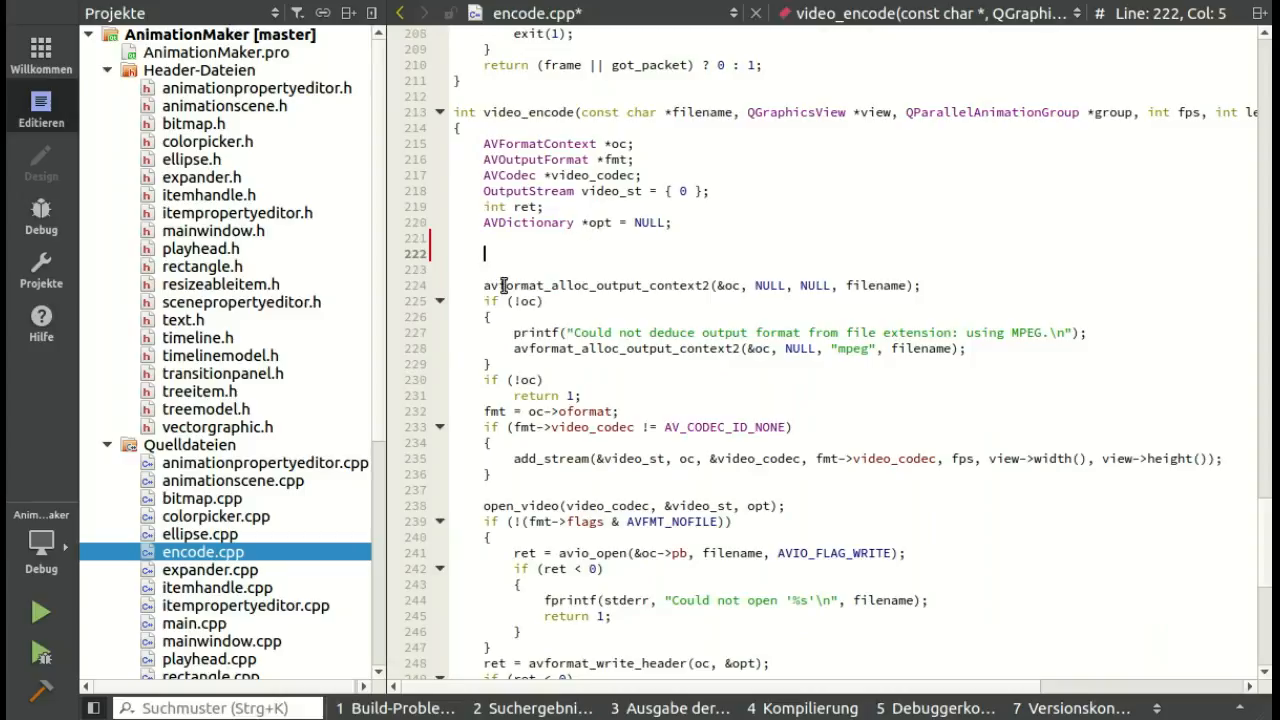
Type a call starting av_reg on line 222 of encode.cpp in video_encode
text(av)
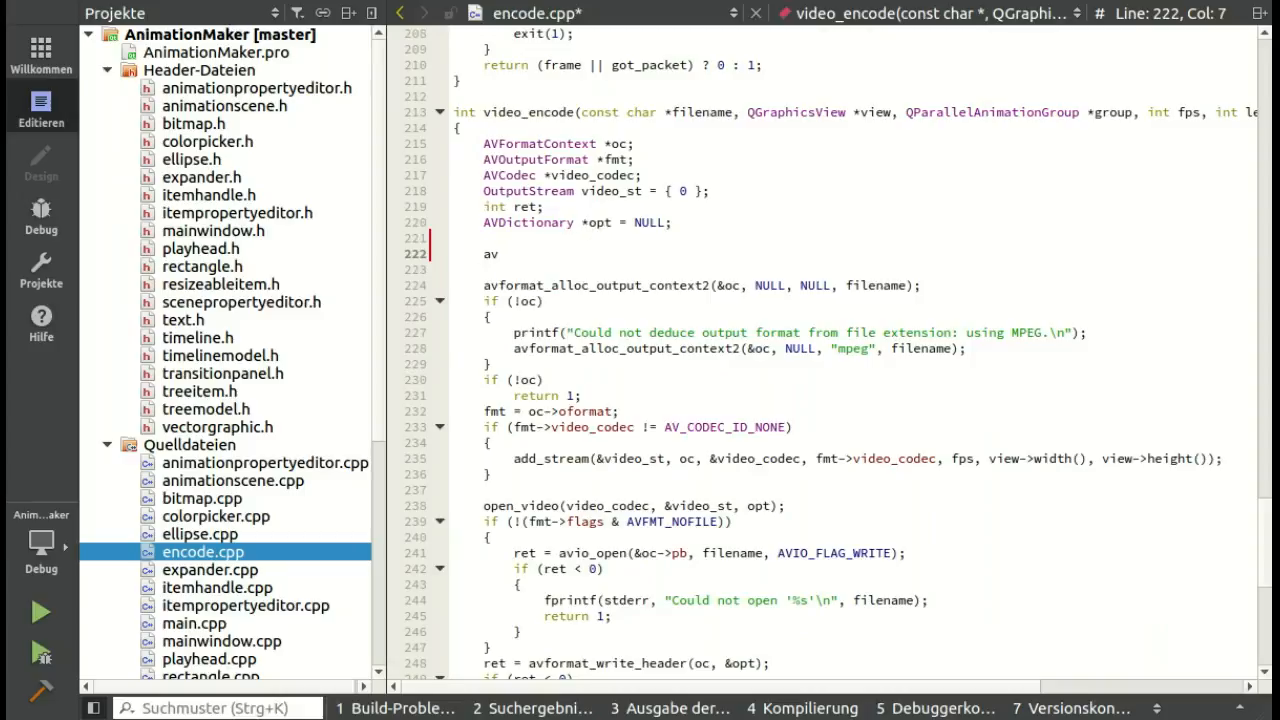
text(_reg)
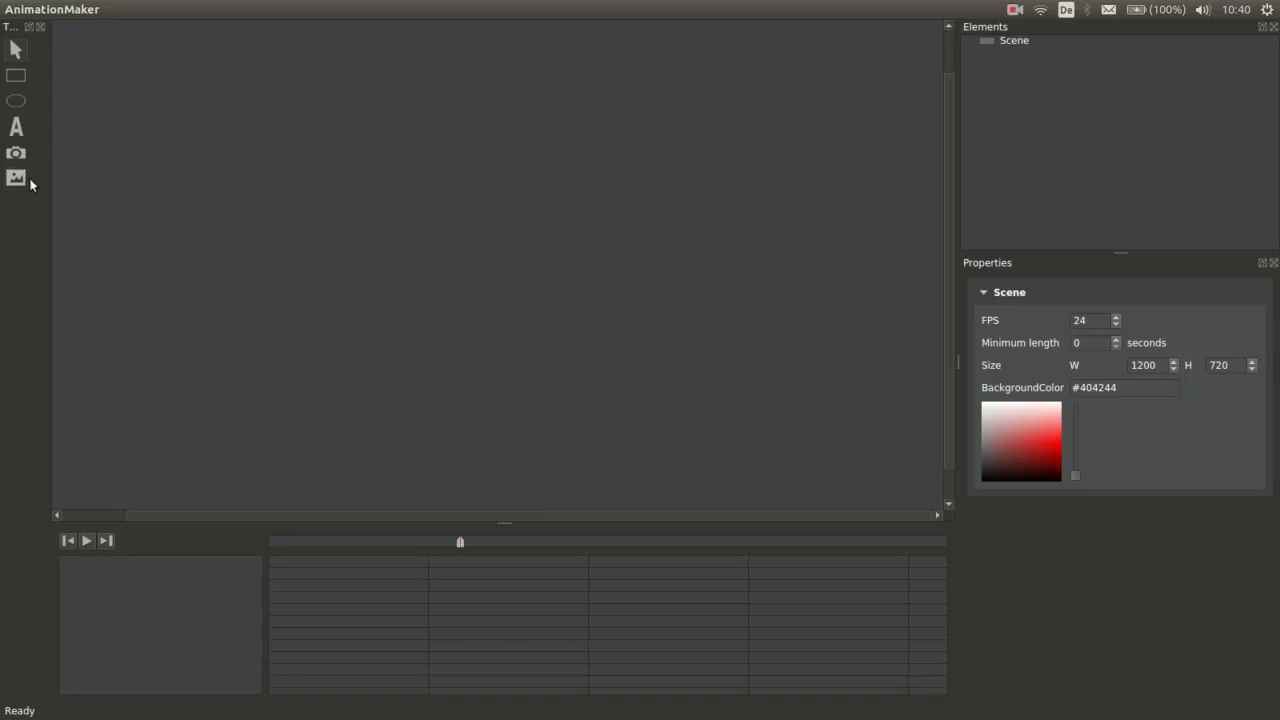
Add the portrait jpg with the Bitmap tool and shrink it to a smaller square
click(16, 178)
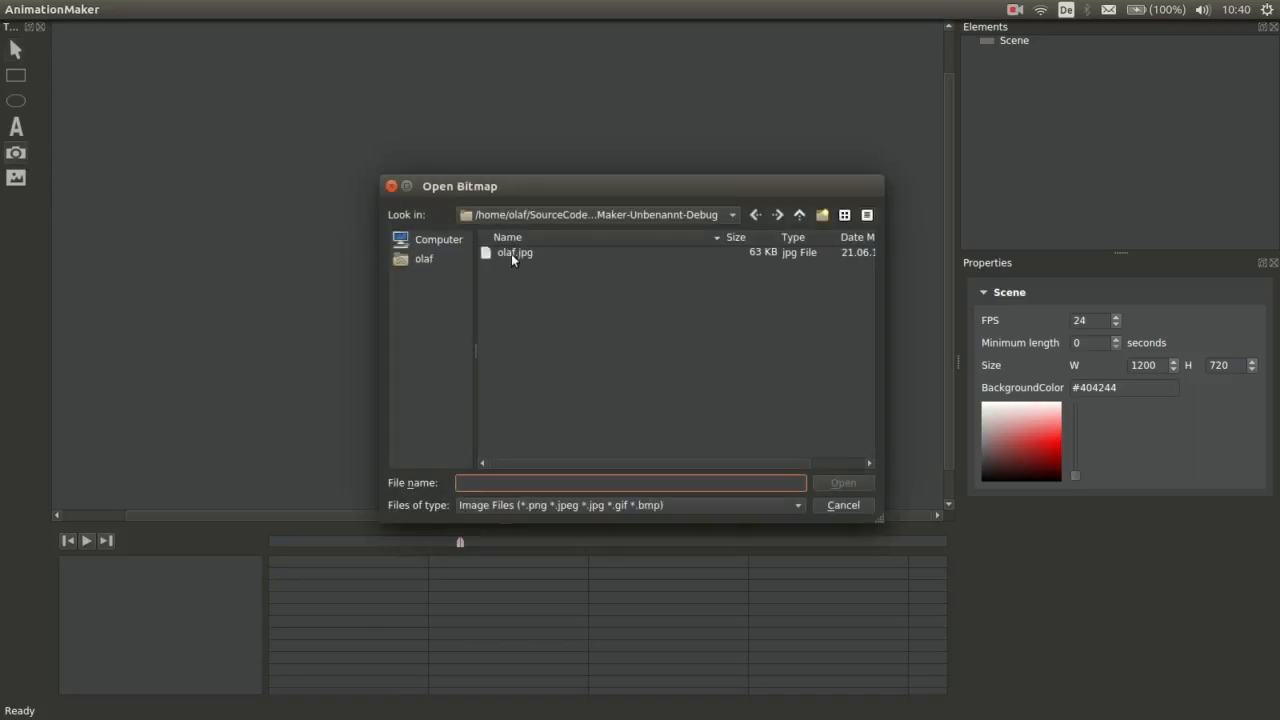
double_click(514, 252)
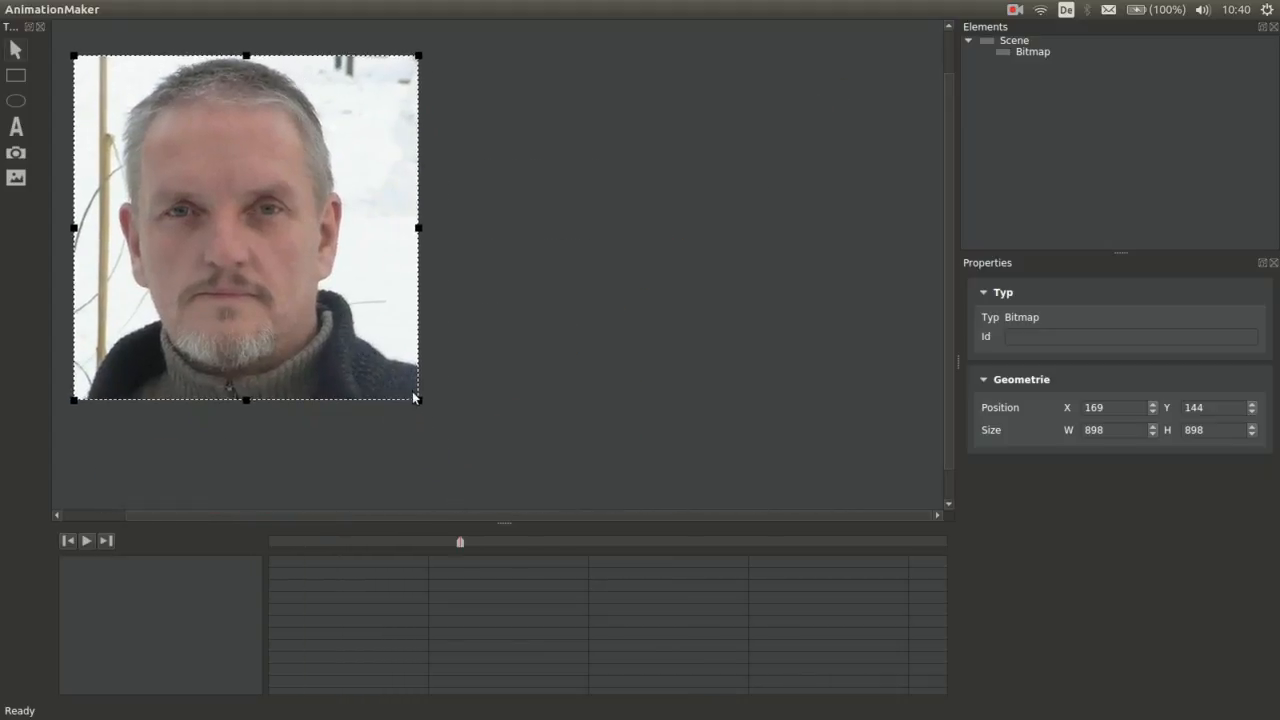
drag(418, 398, 300, 285)
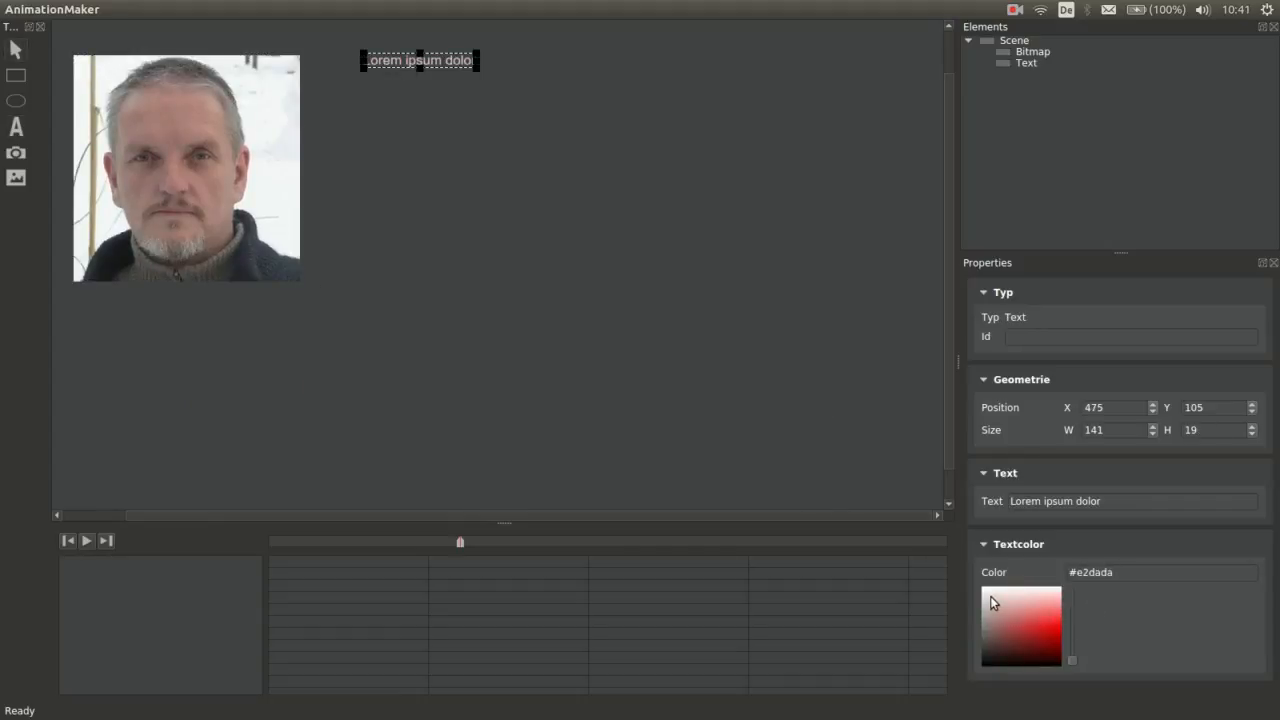
Add a Text item reading 'ABOUT ME' beside the photo and enlarge it
click(1130, 501)
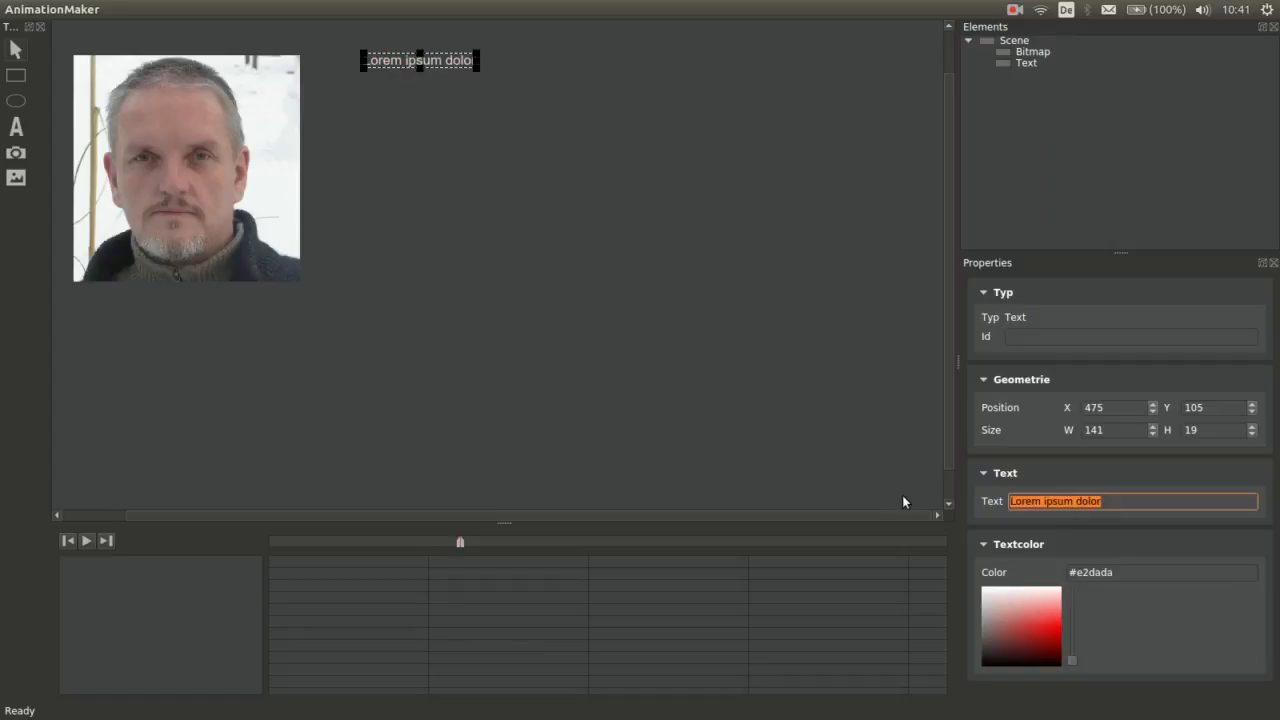
text(ABOUT M)
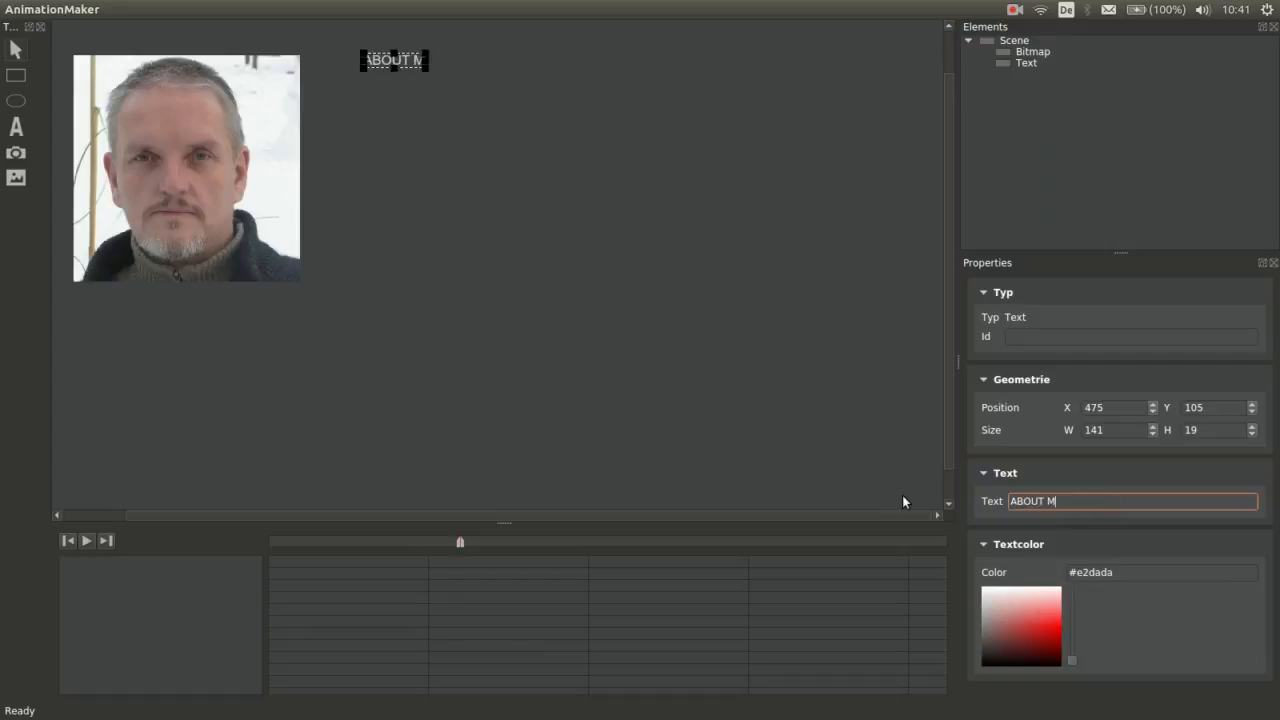
text(E)
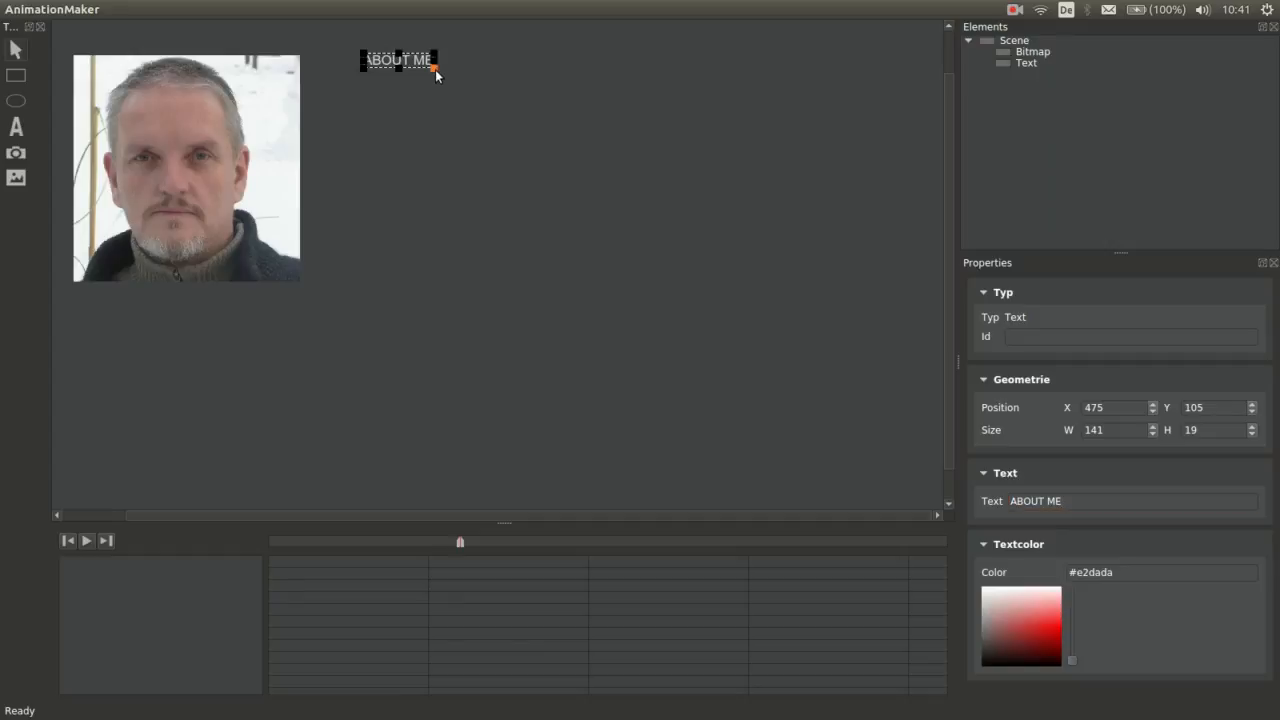
drag(435, 70, 680, 128)
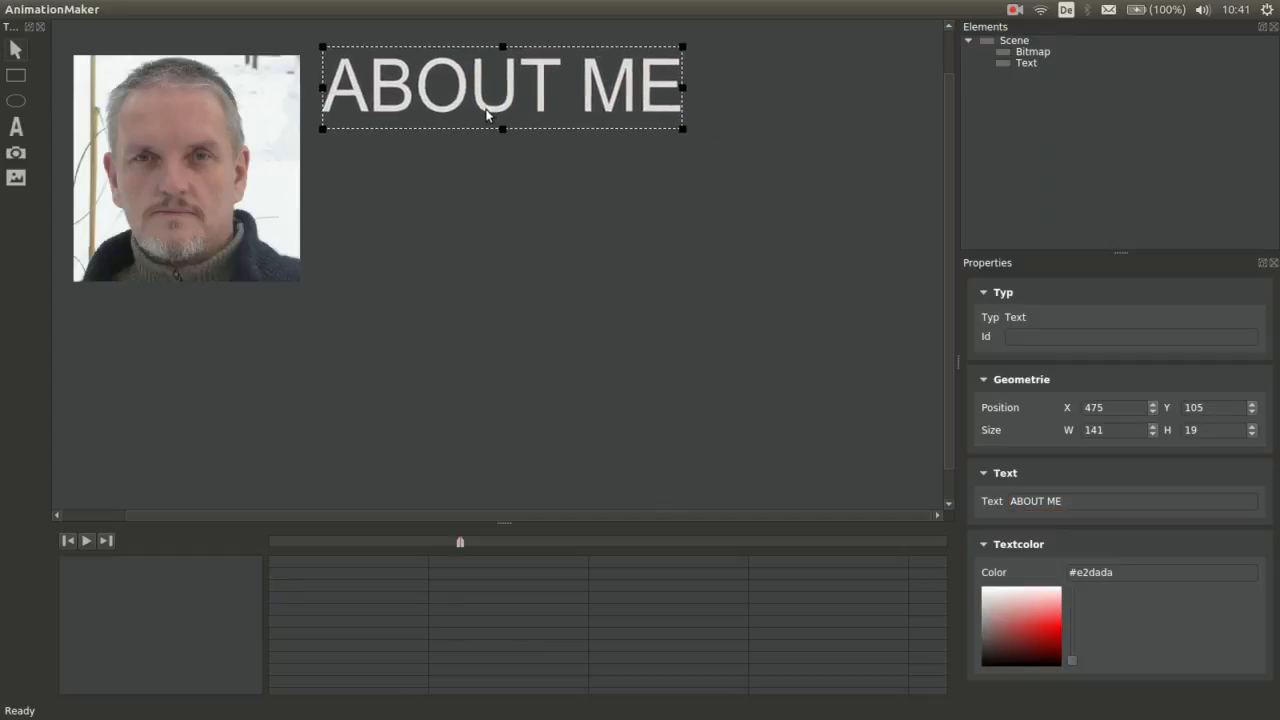
right_click(185, 168)
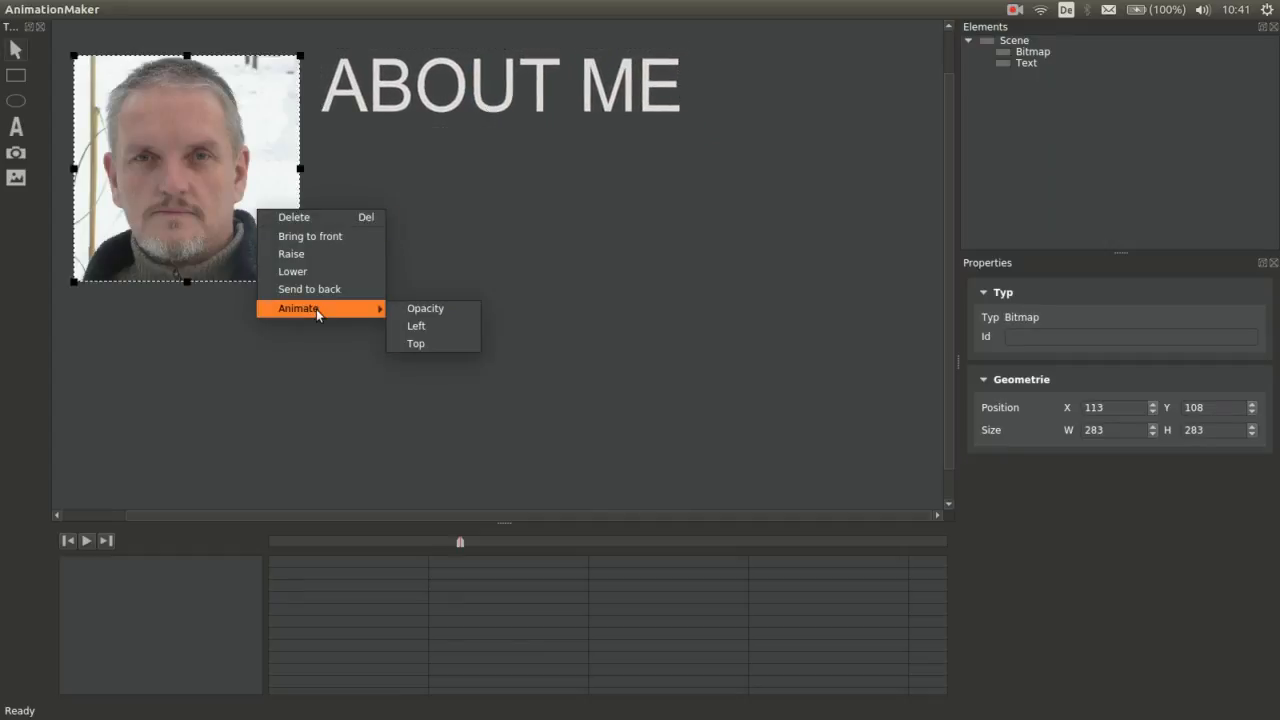
Animate the photo's Left position from -400 with a 400 ms duration
click(425, 308)
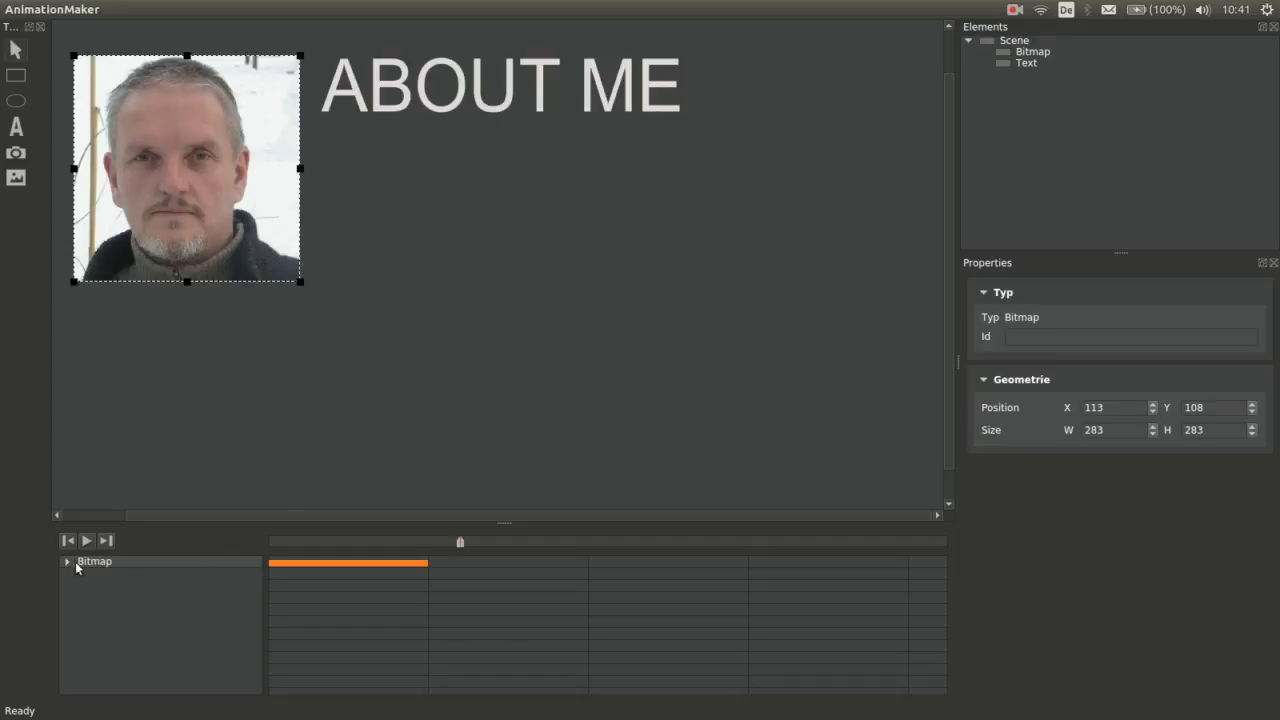
click(67, 561)
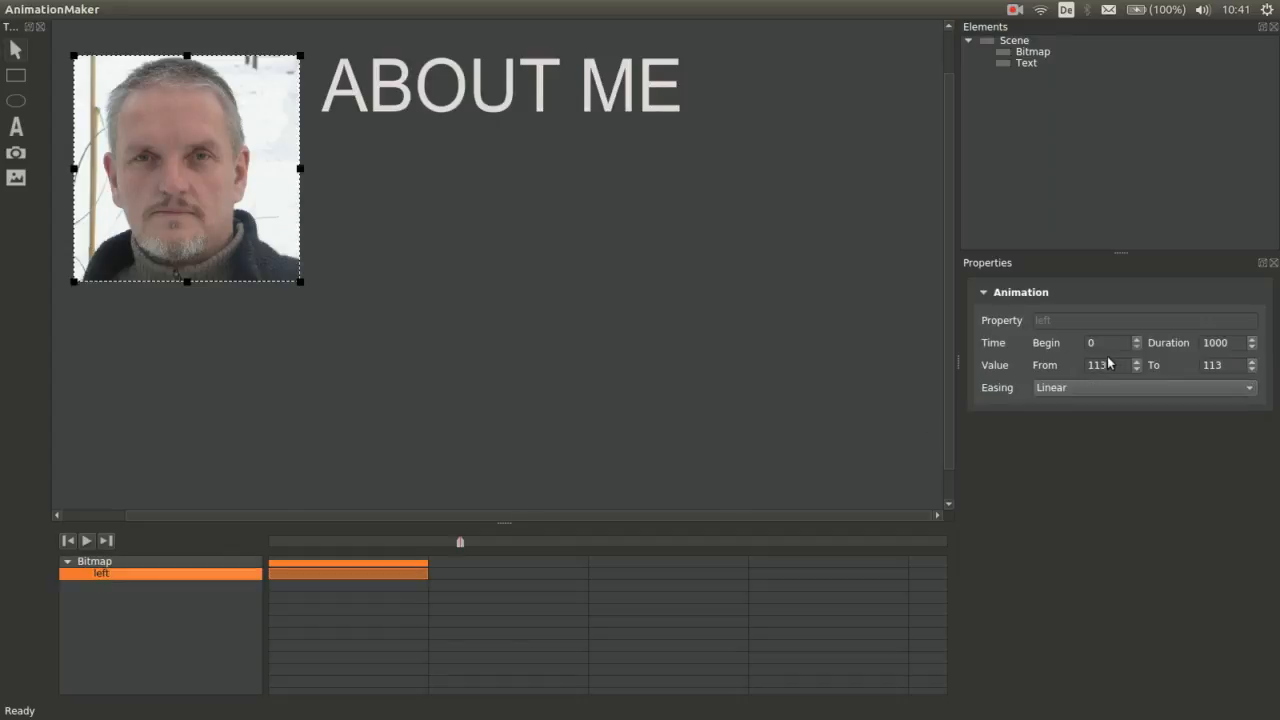
text(-400)
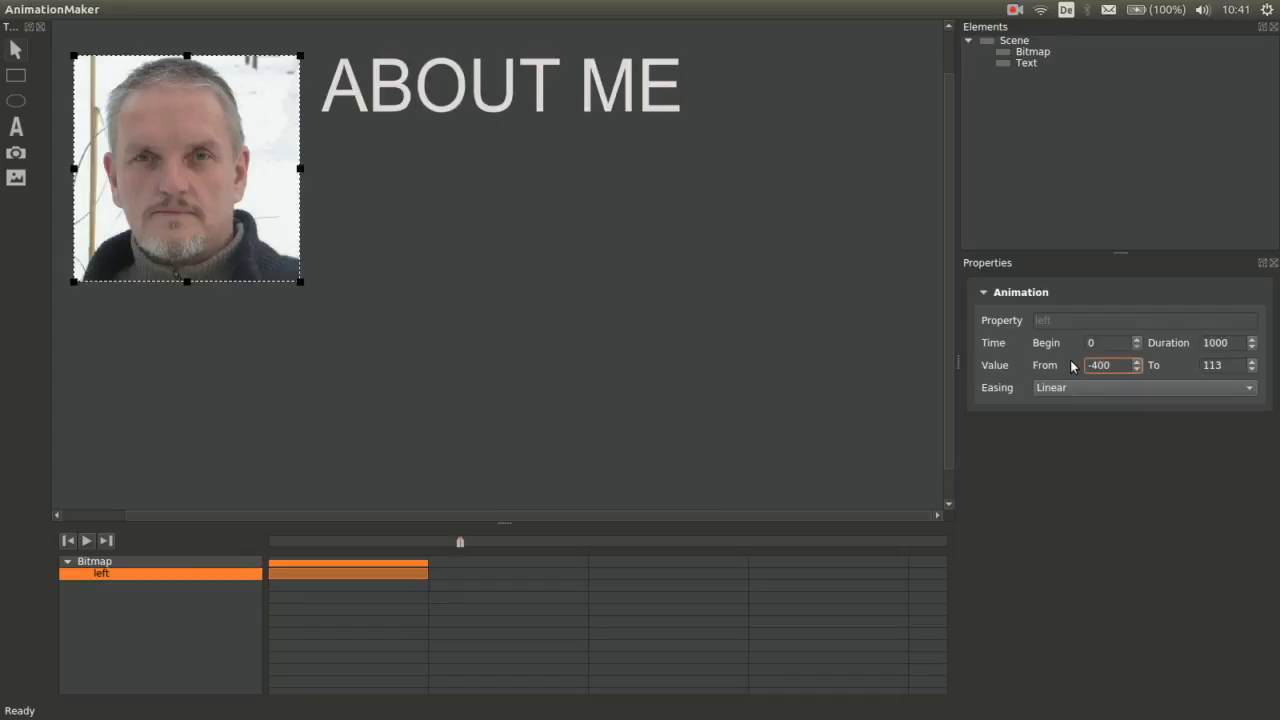
text(4)
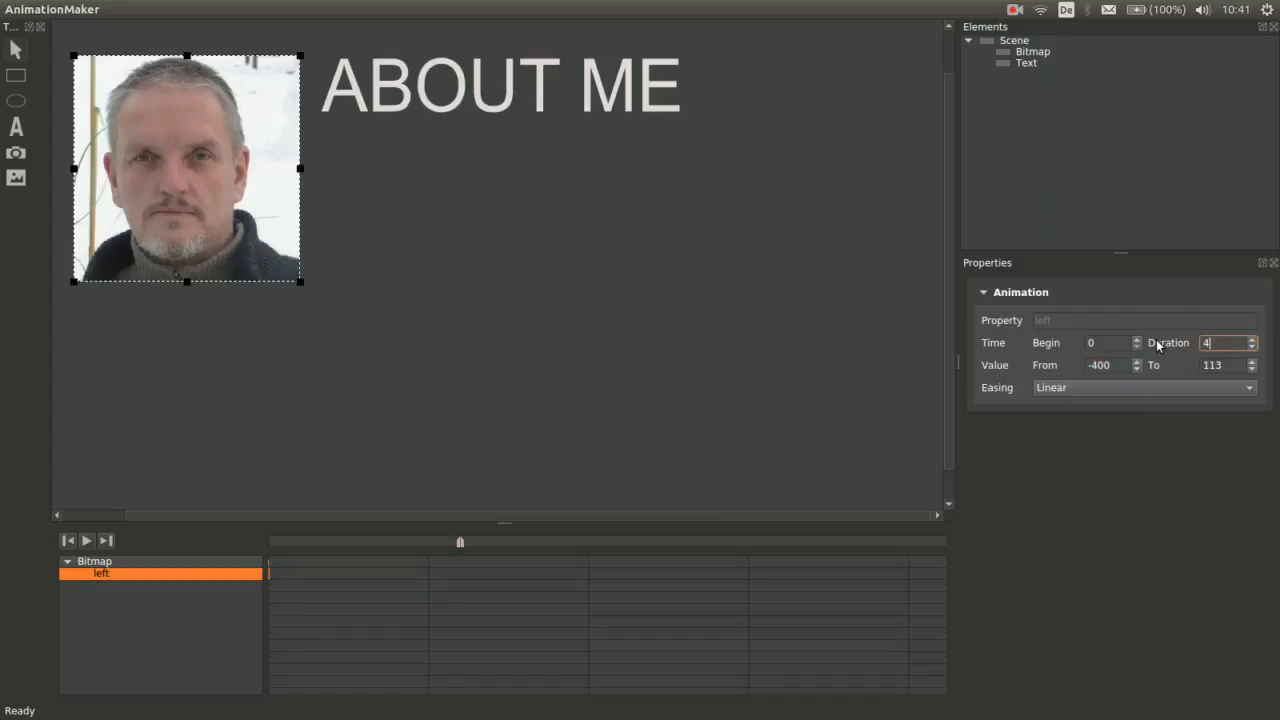
text(00)
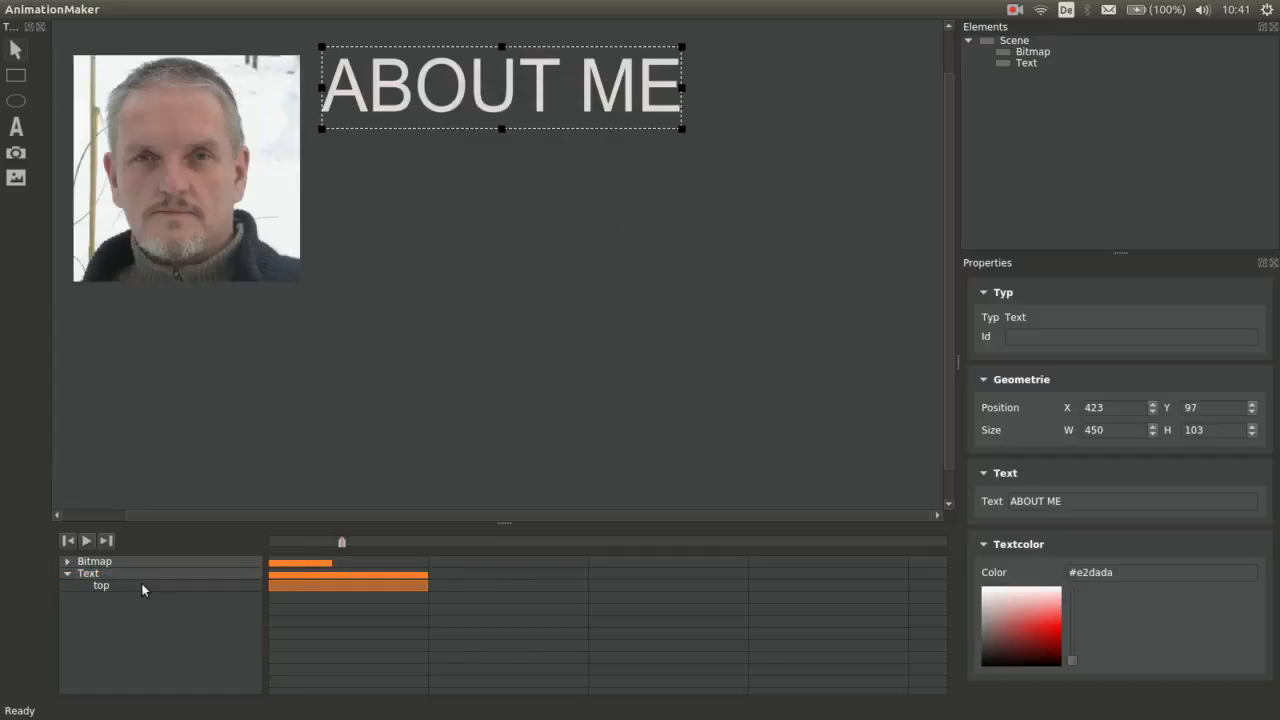
Set the title's Top animation to Duration 400, Begin 800, From -150, then view easing curves
click(100, 585)
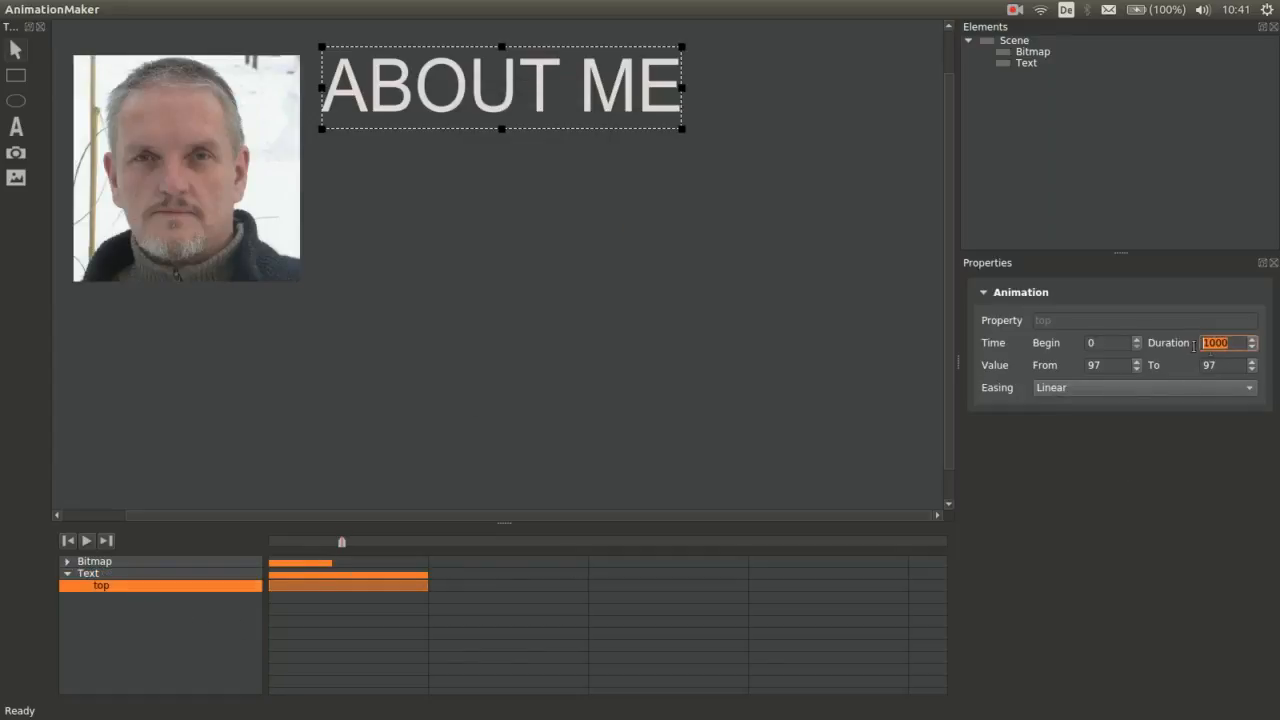
text(400)
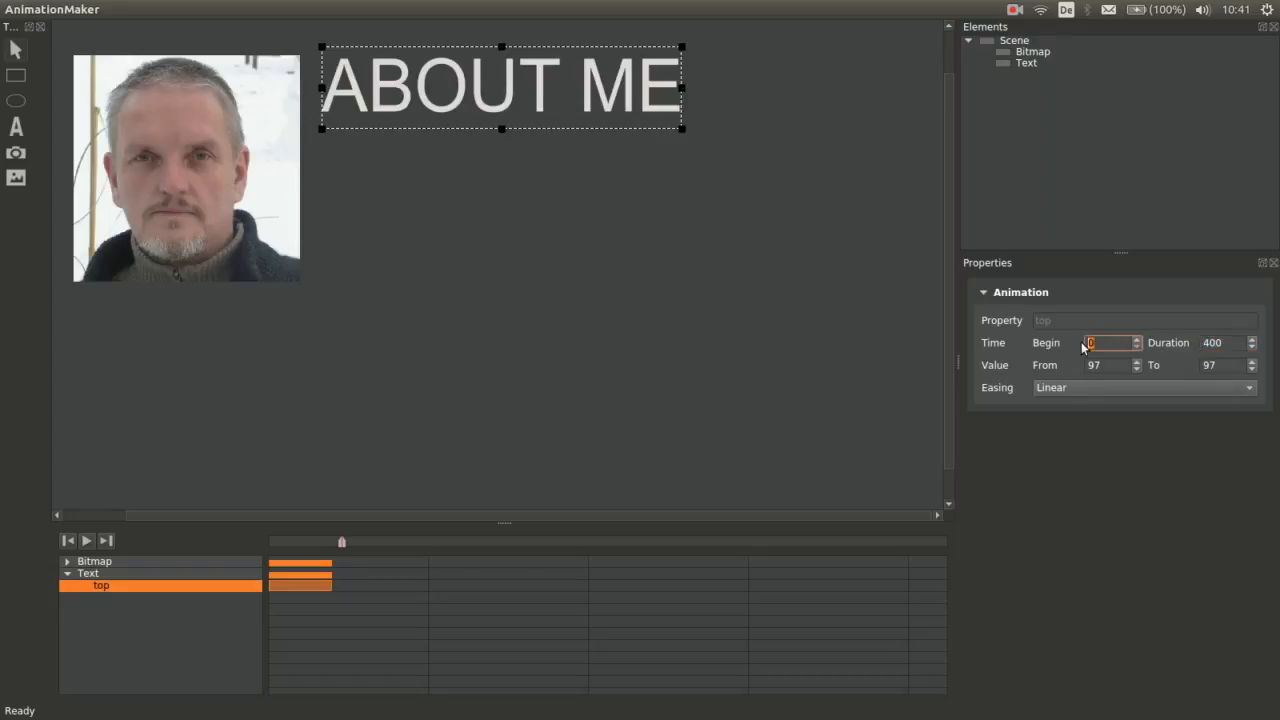
text(800)
click(1113, 365)
text(-)
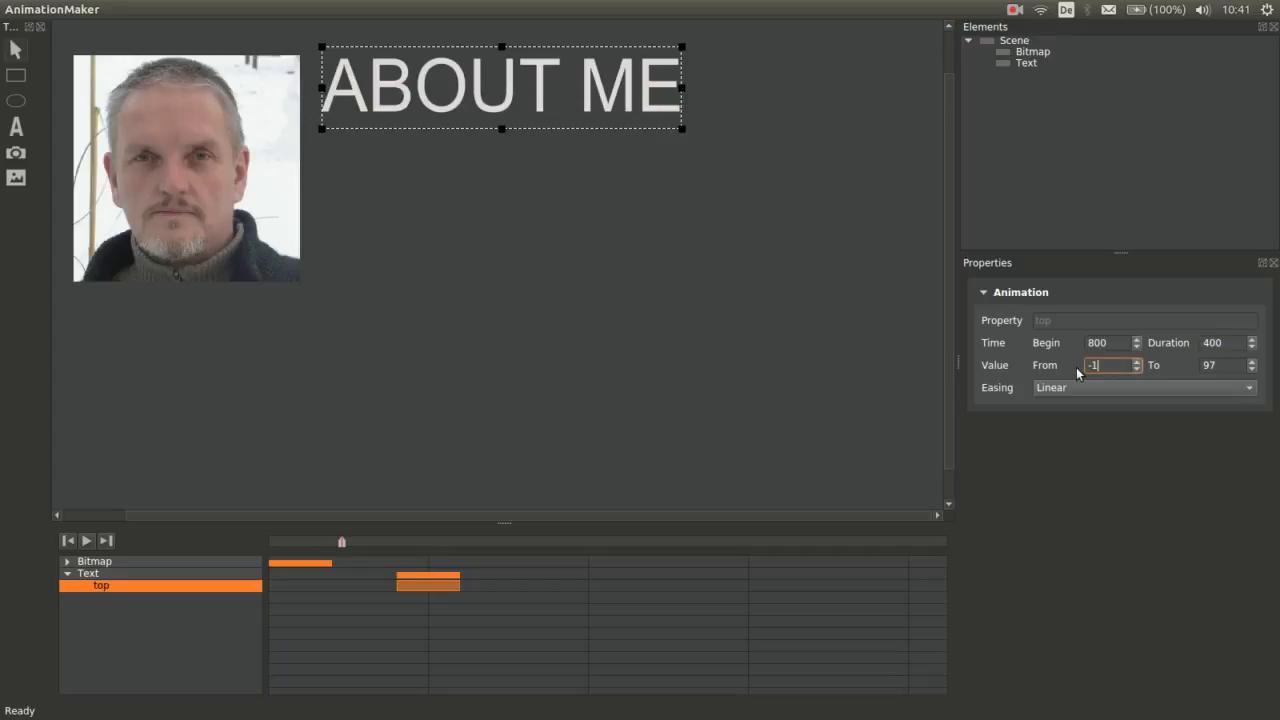
text(150)
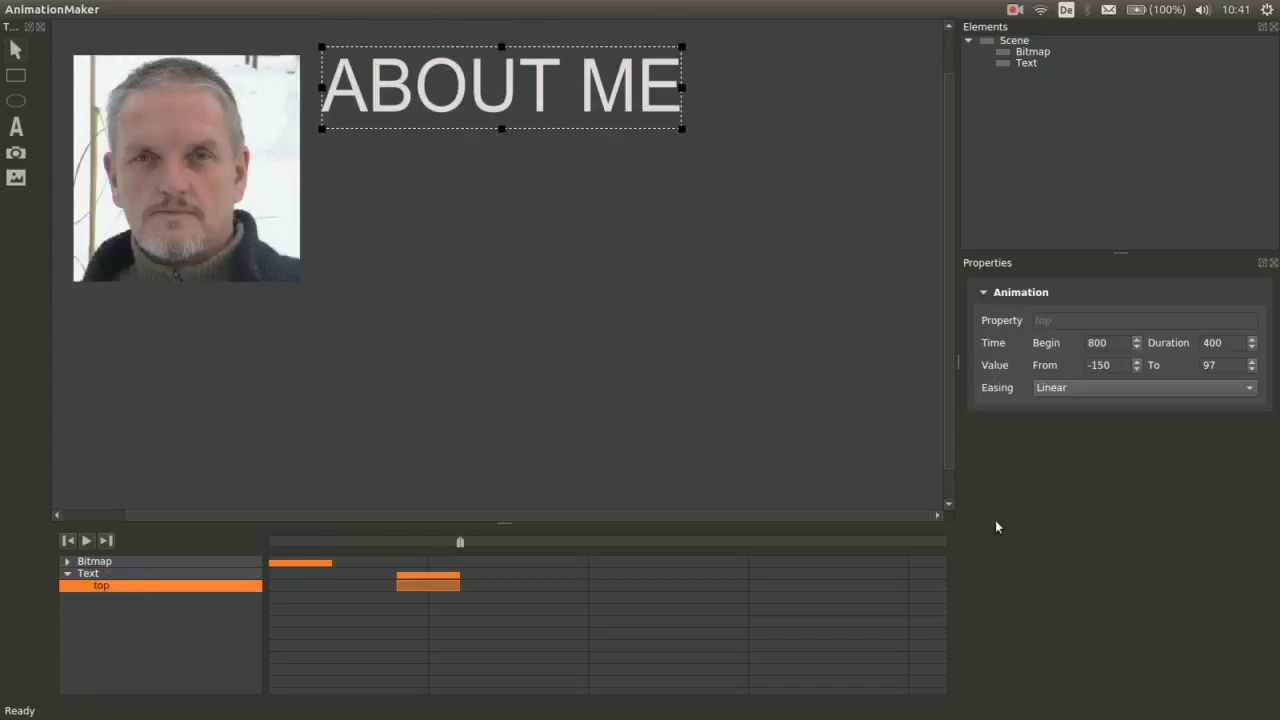
click(1144, 388)
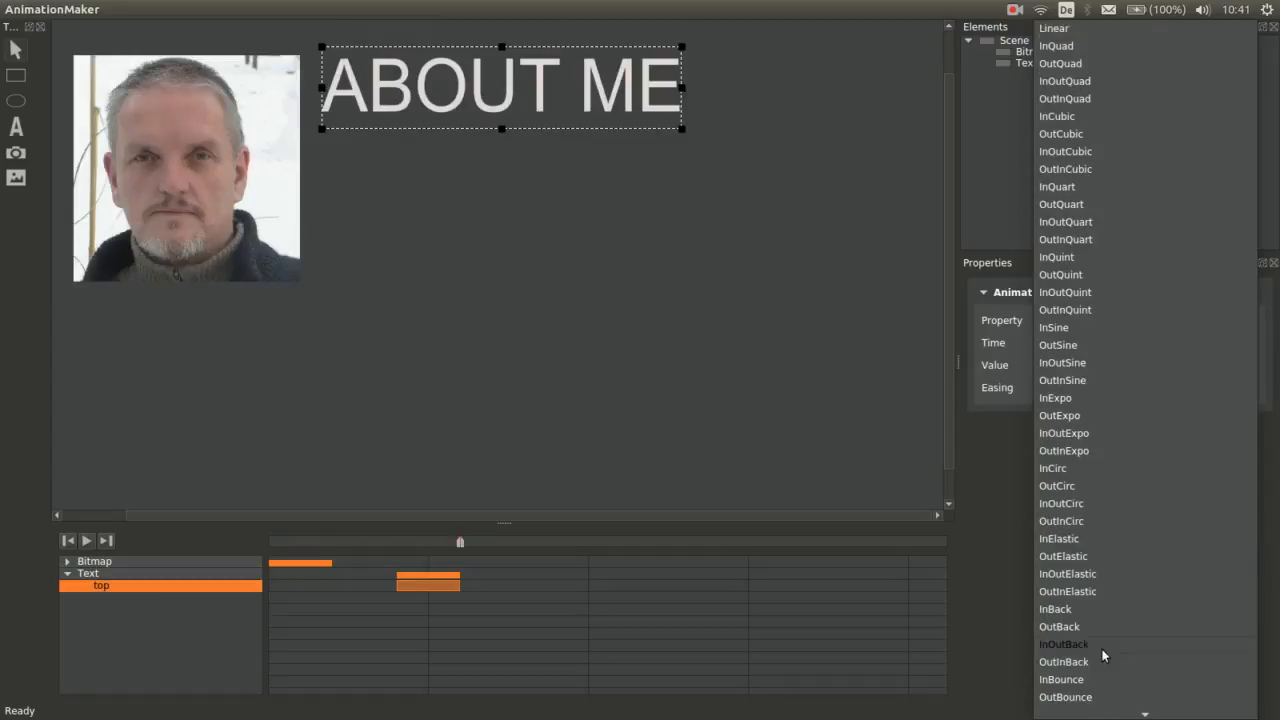
mouse_move(1085, 670)
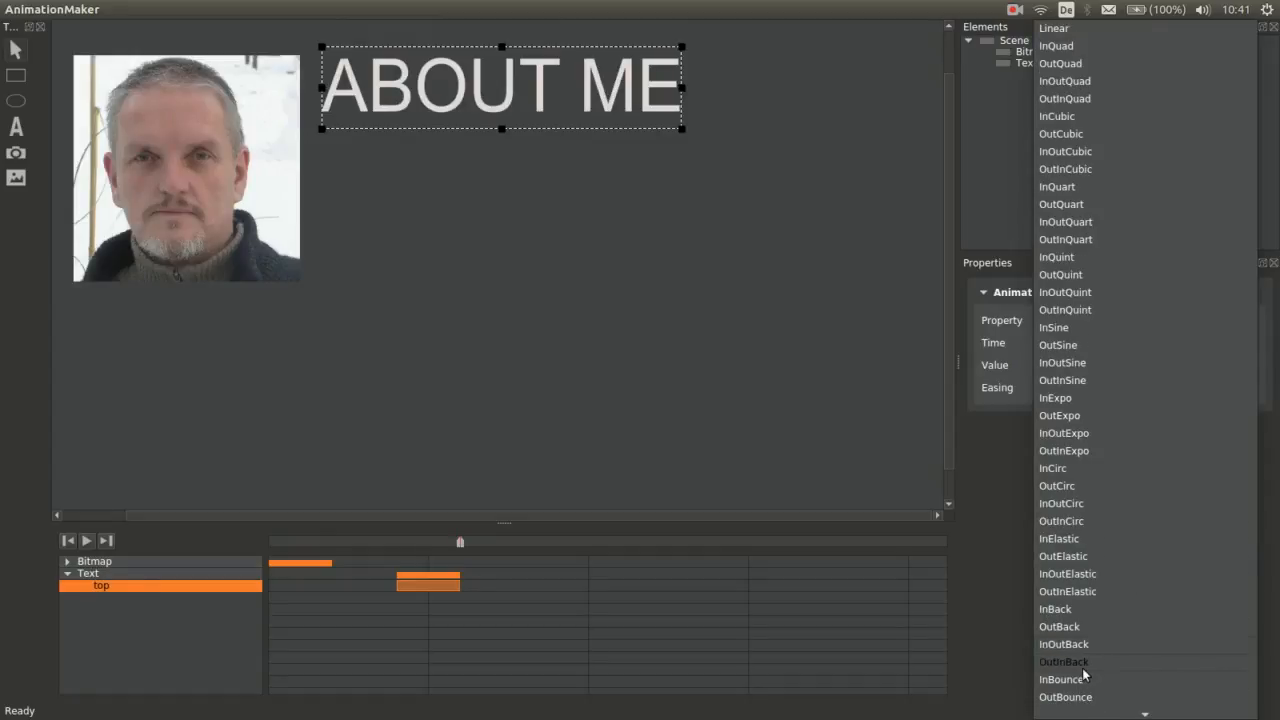